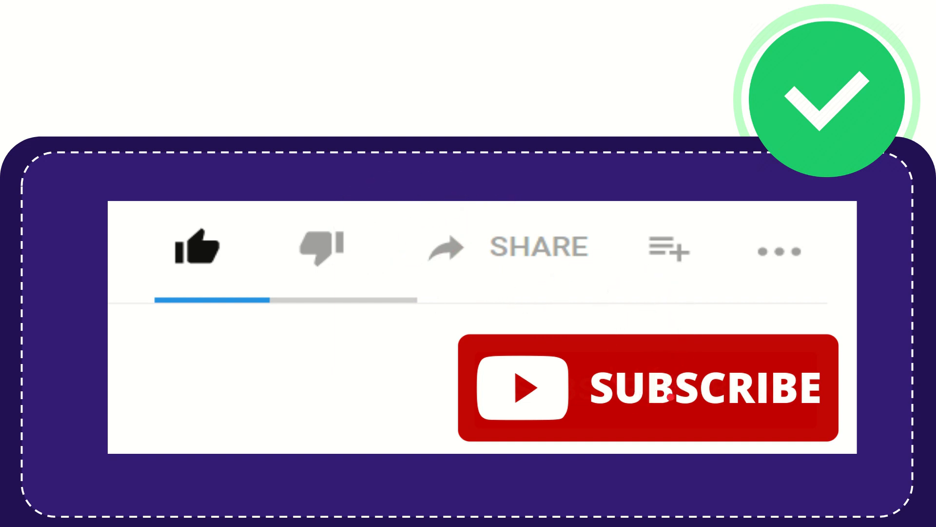
left_click(648, 388)
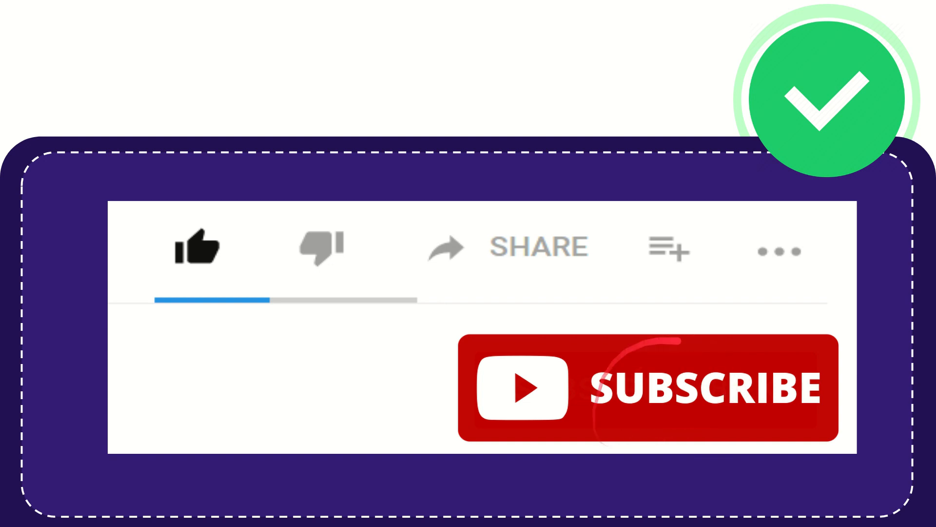